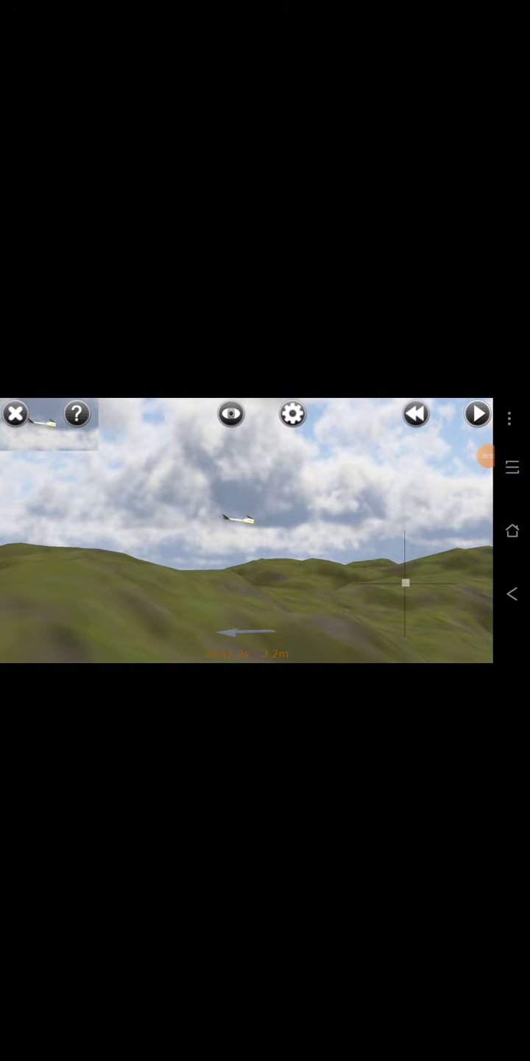
Relaunch the glider for a new flight over the lake after the Damaged Airframe crash.
left_click(477, 414)
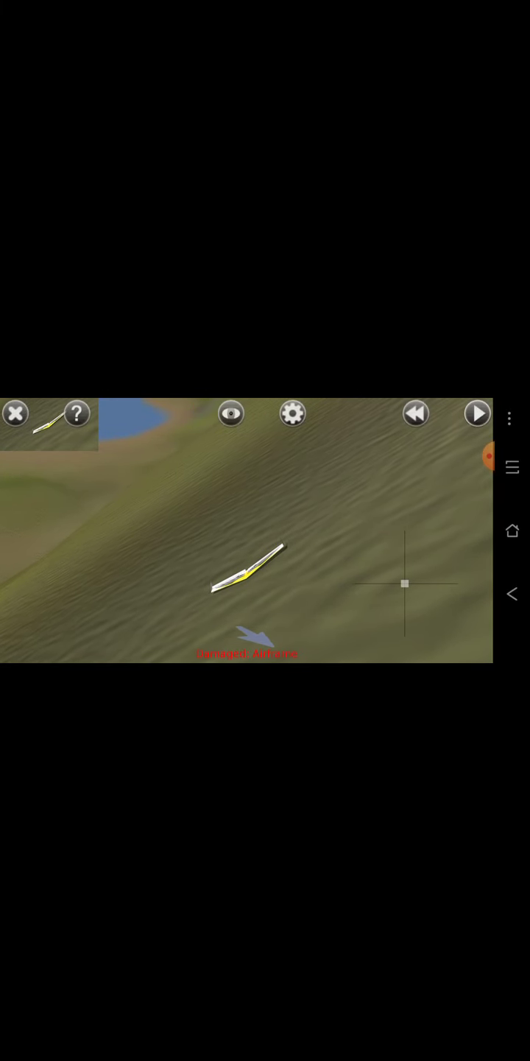
left_click(478, 414)
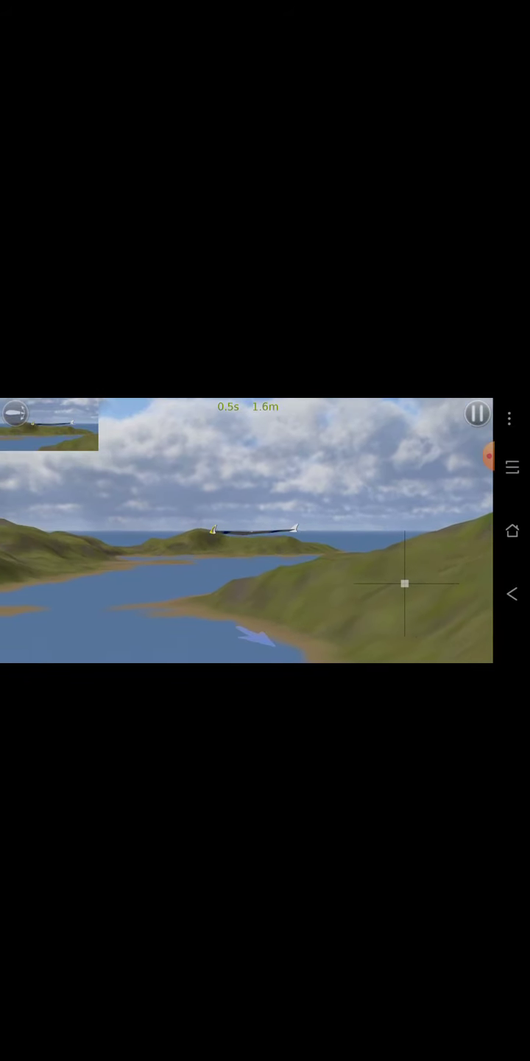